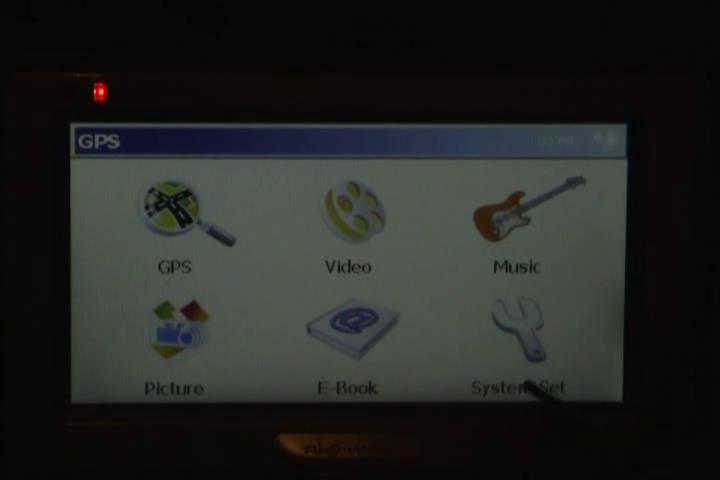
# Confirm the GPS navigation program path is \SDMMC\ToWinCe.exe, then leave System Set.
pyautogui.click(518, 330)
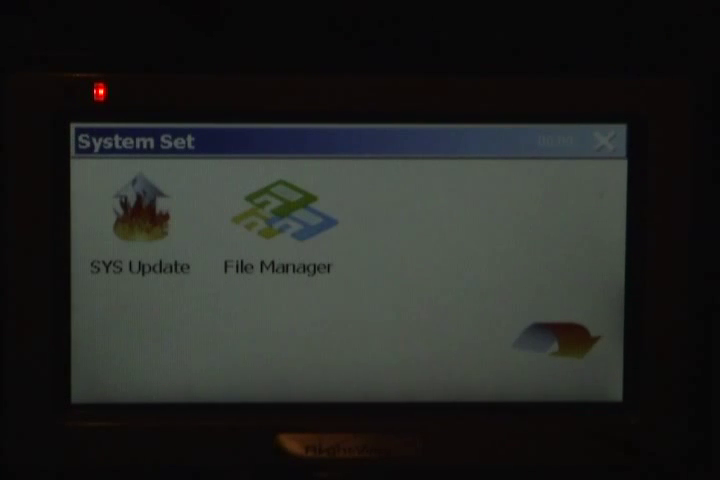
pyautogui.click(279, 215)
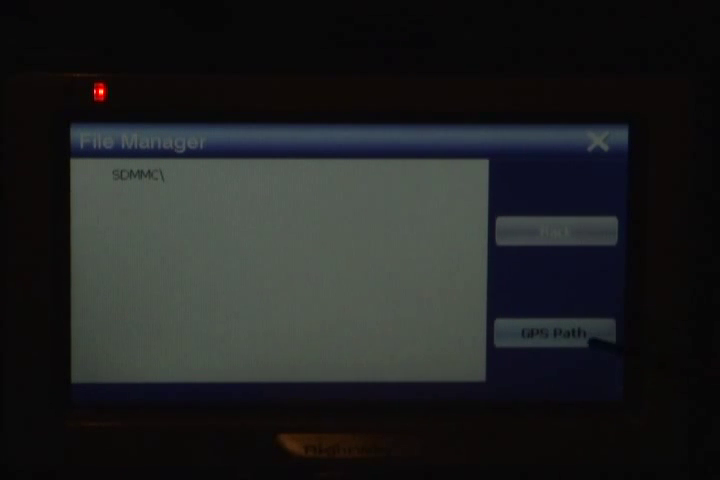
pyautogui.click(558, 333)
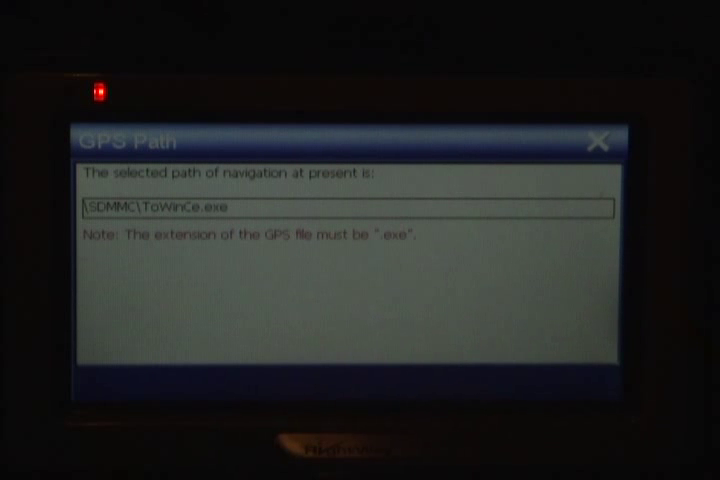
pyautogui.click(595, 140)
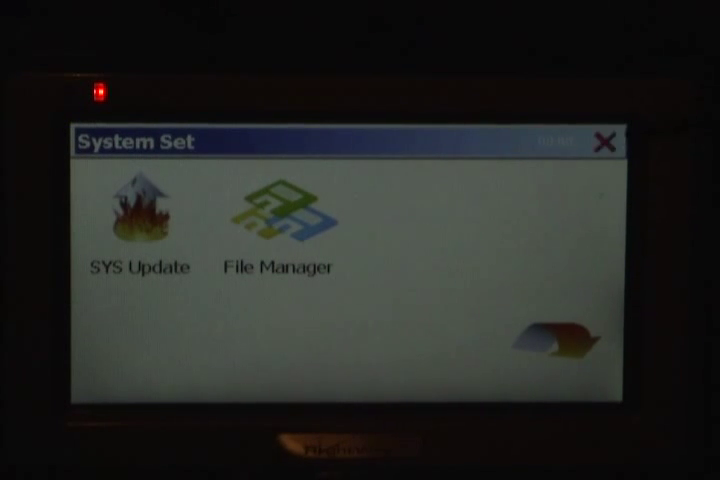
pyautogui.click(601, 139)
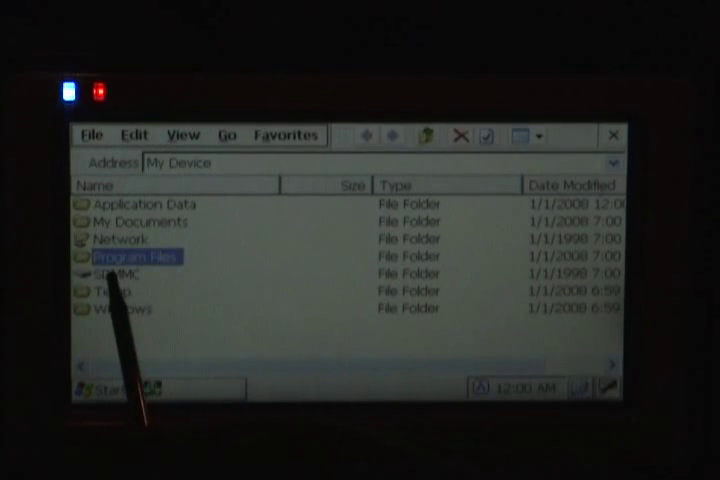
# Browse SDMMC, program files, then TCPMP, where player.exe is located.
pyautogui.doubleClick(120, 273)
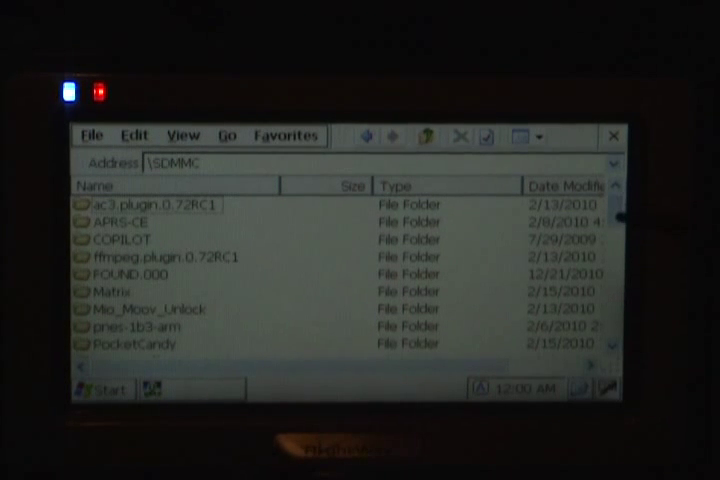
pyautogui.scroll(-3)
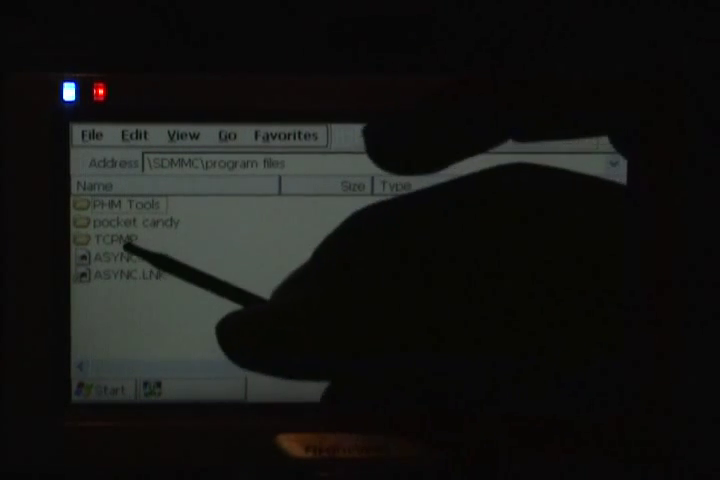
pyautogui.doubleClick(110, 240)
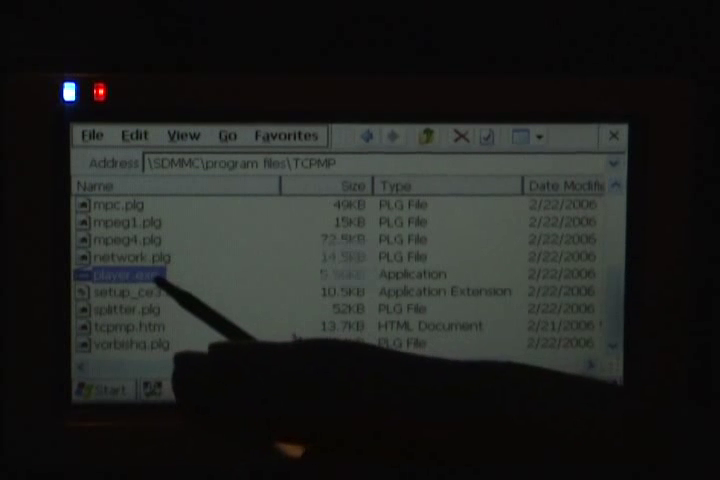
pyautogui.doubleClick(120, 274)
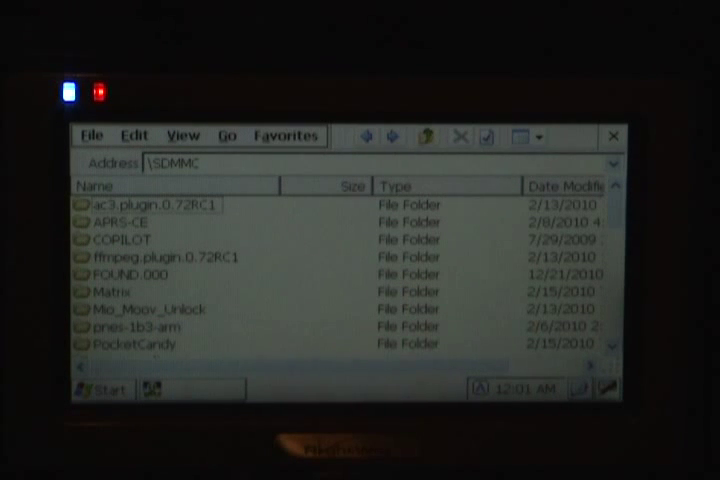
pyautogui.scroll(-3)
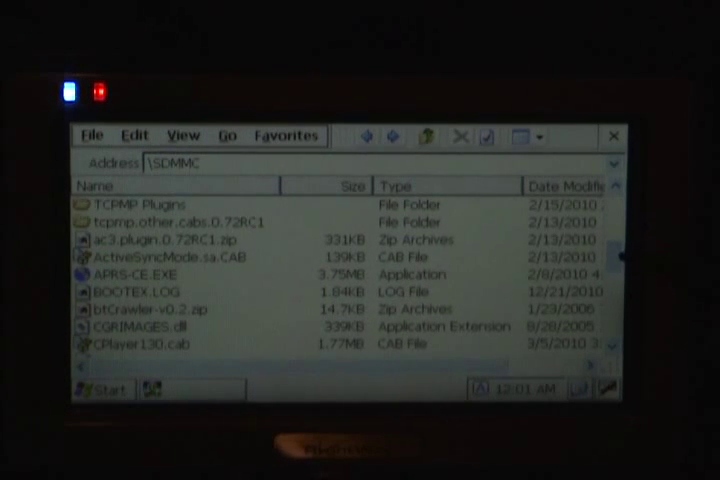
pyautogui.scroll(-3)
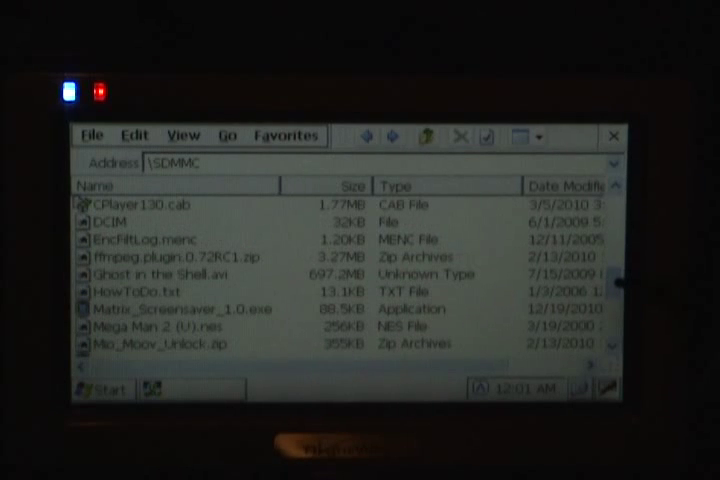
pyautogui.scroll(-3)
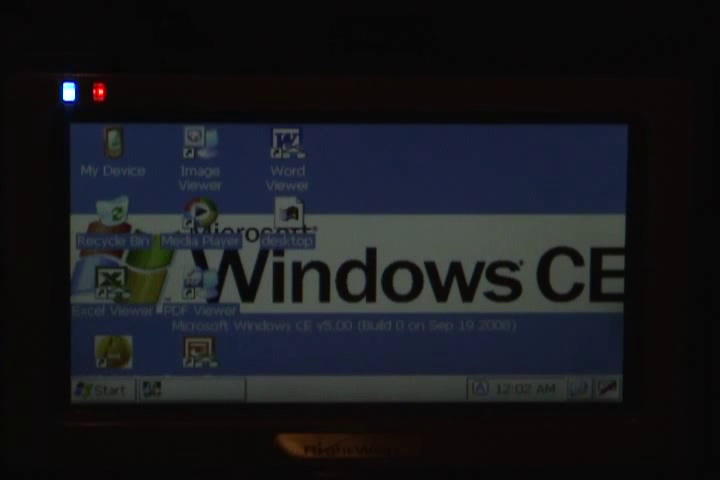
# Hide the on-screen keyboard and expand Start > Programs, showing Media Player and Windows Explorer.
pyautogui.click(604, 389)
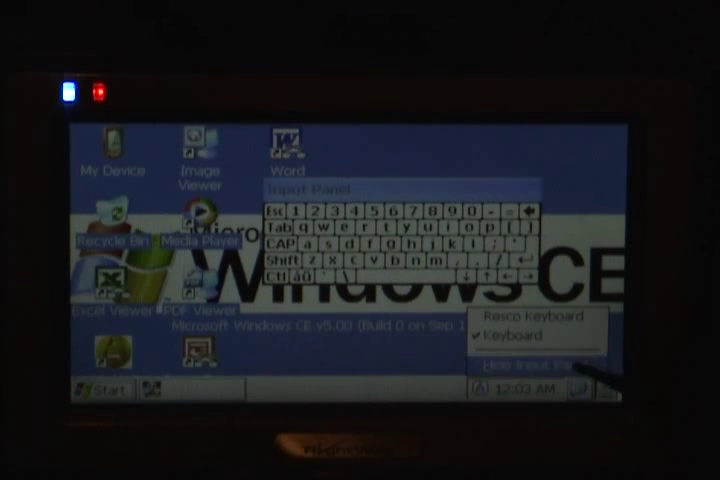
pyautogui.click(91, 391)
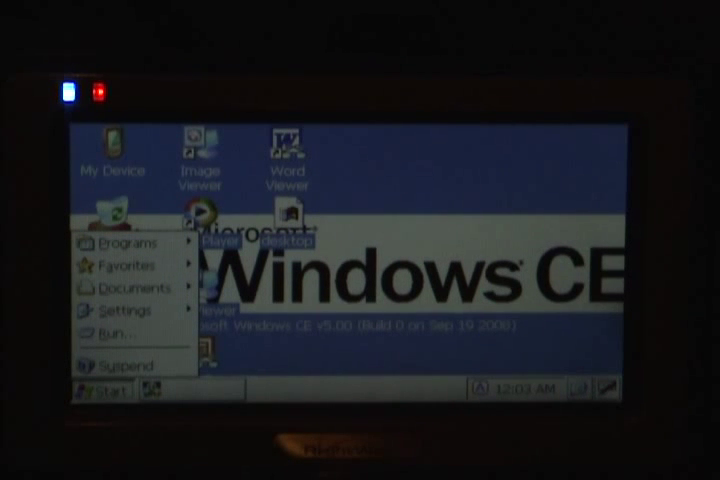
pyautogui.click(127, 243)
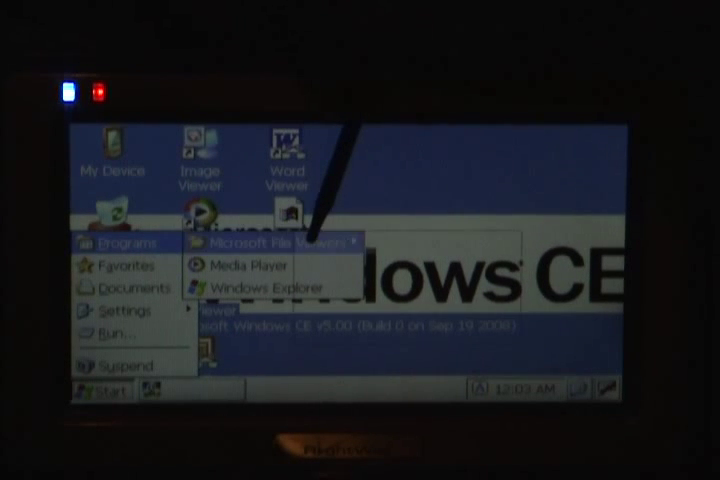